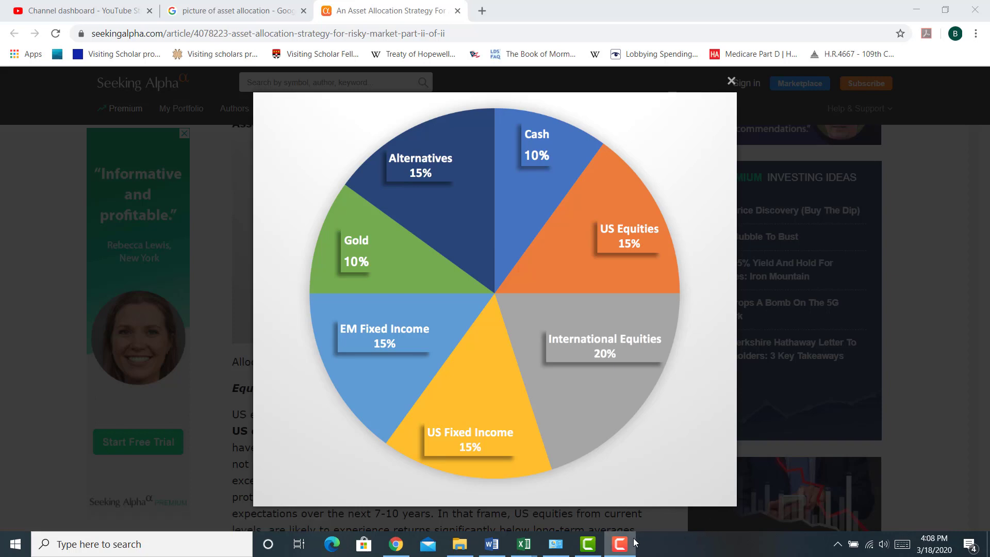
{"action": "left_click", "coordinate": [619, 543]}
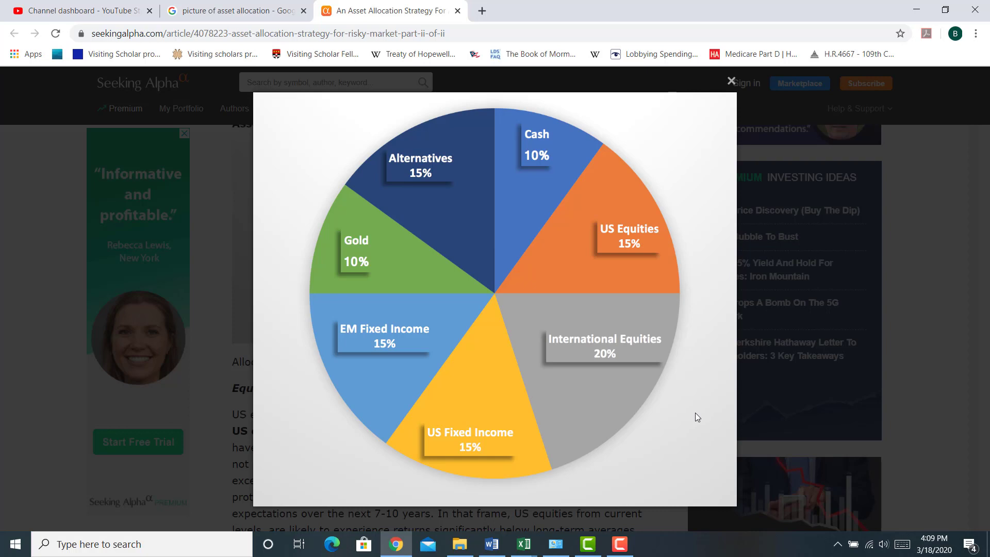
{"action": "mouse_move", "coordinate": [554, 300]}
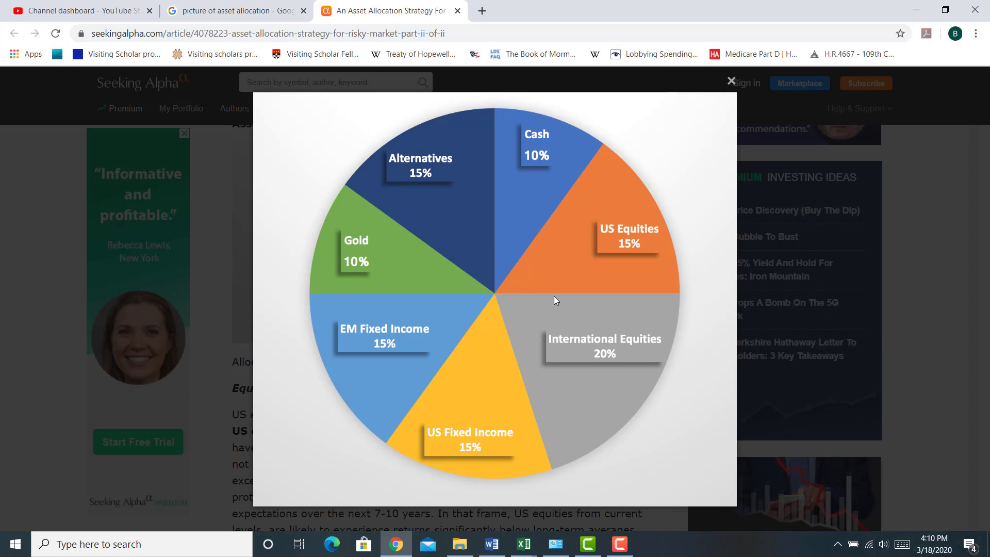
{"action": "mouse_move", "coordinate": [540, 253]}
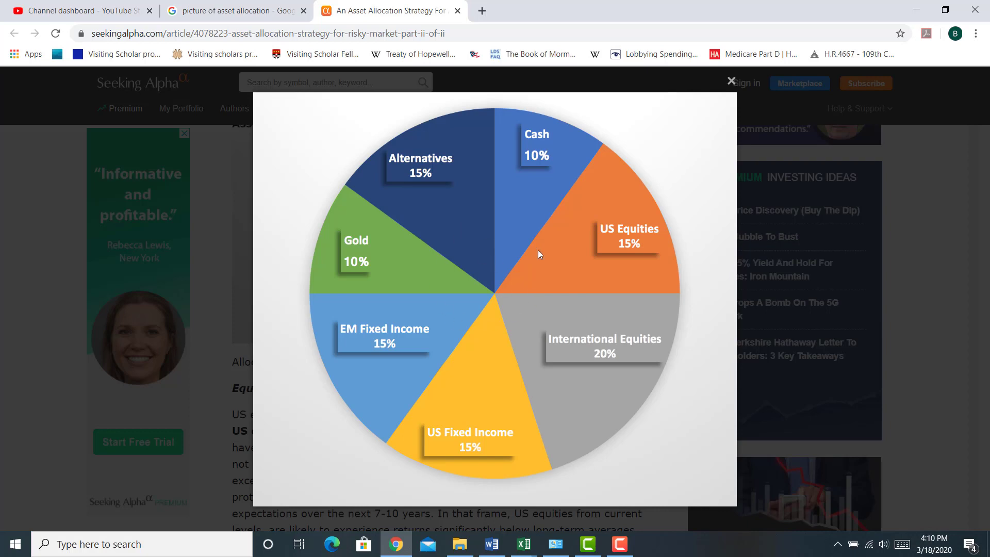
{"action": "mouse_move", "coordinate": [628, 264]}
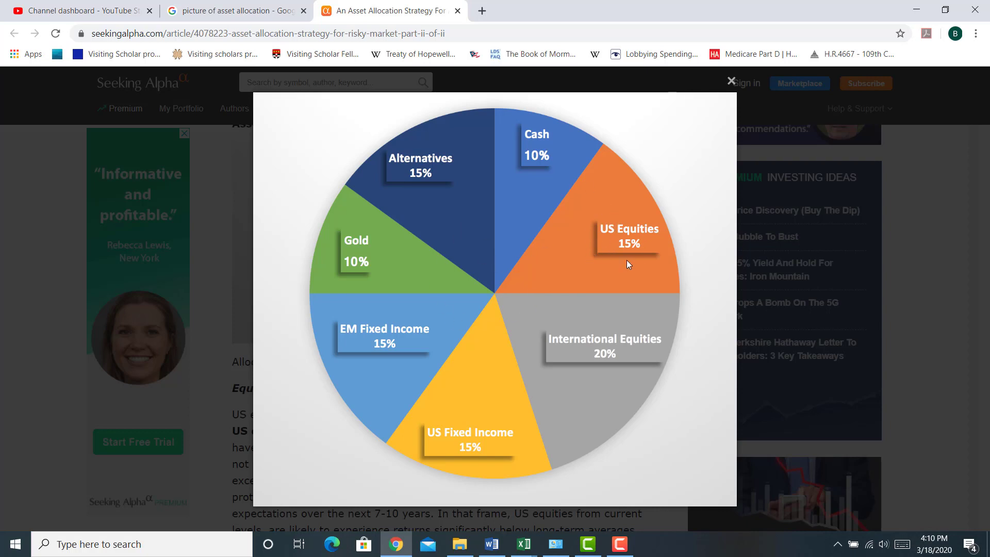
{"action": "mouse_move", "coordinate": [624, 235]}
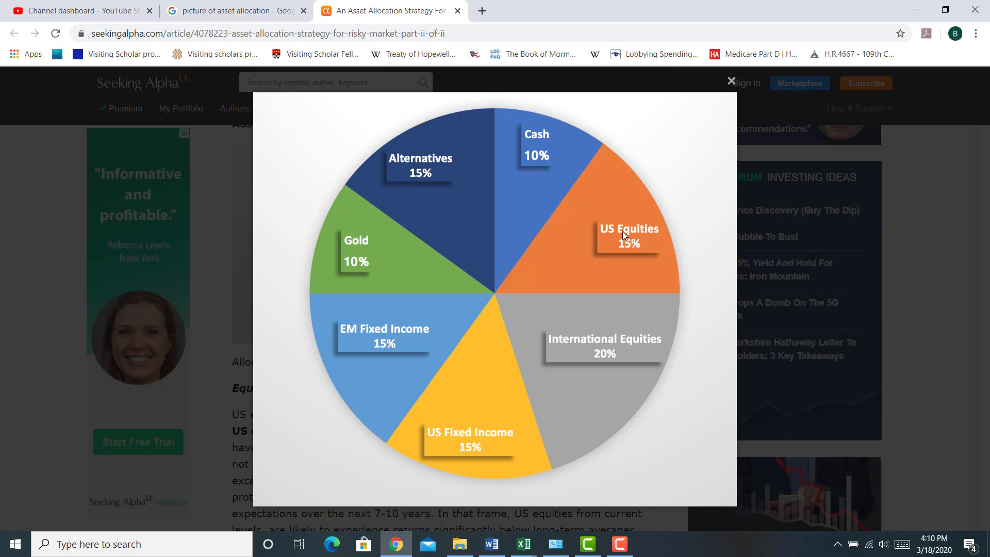
{"action": "mouse_move", "coordinate": [581, 374]}
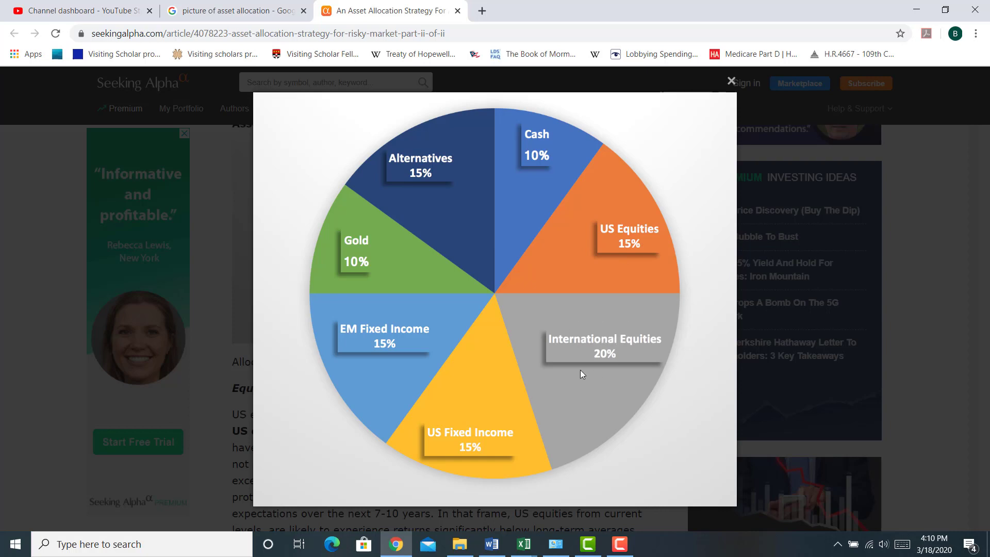
{"action": "mouse_move", "coordinate": [435, 434]}
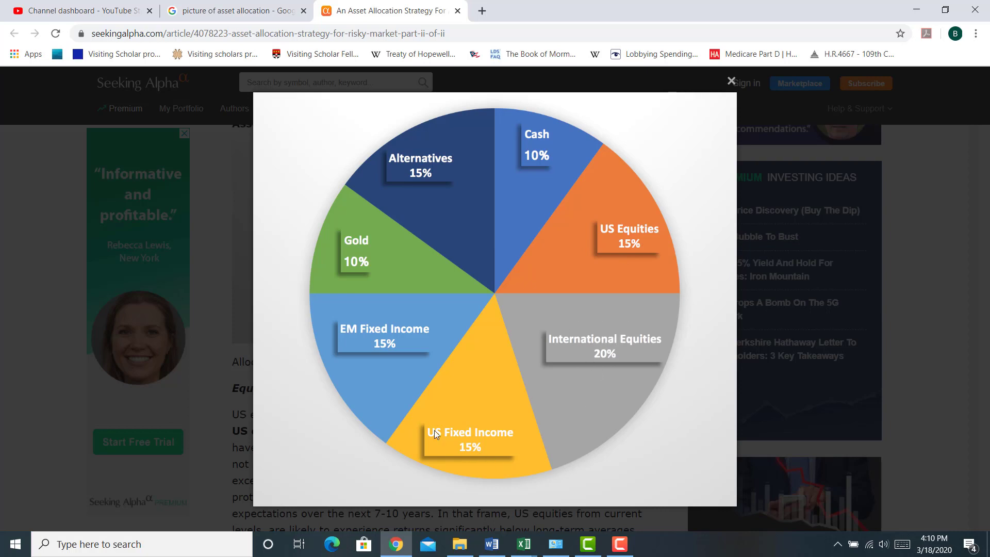
{"action": "mouse_move", "coordinate": [447, 438]}
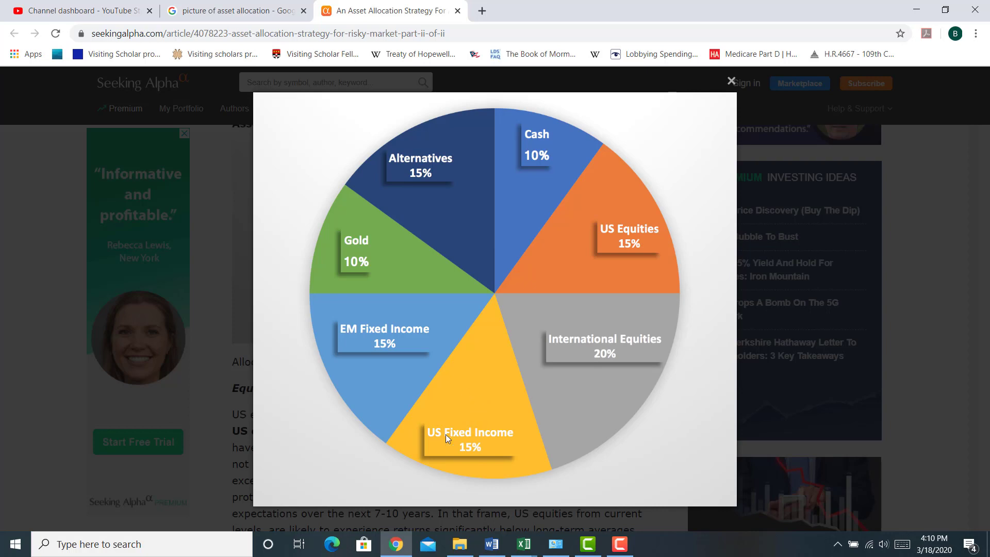
{"action": "mouse_move", "coordinate": [379, 231]}
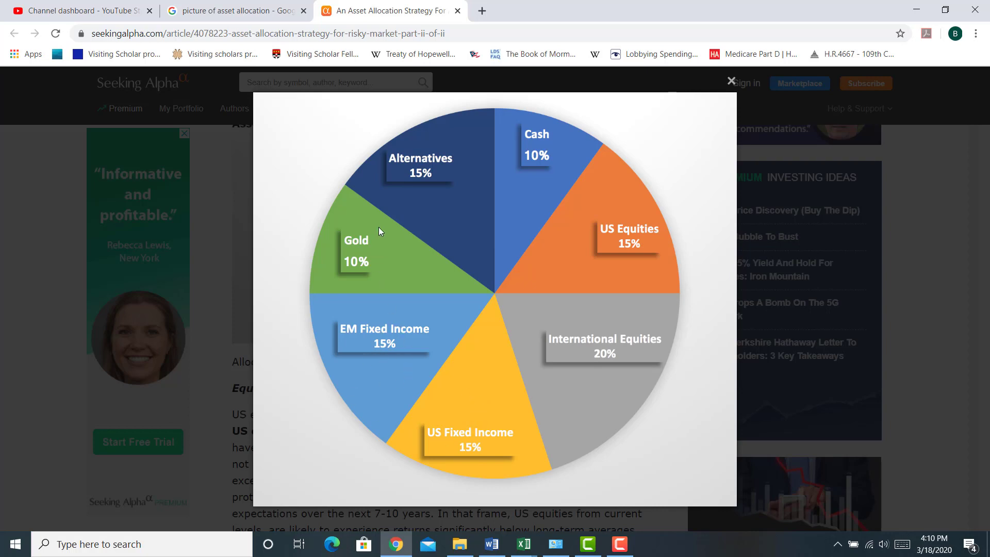
{"action": "mouse_move", "coordinate": [376, 254]}
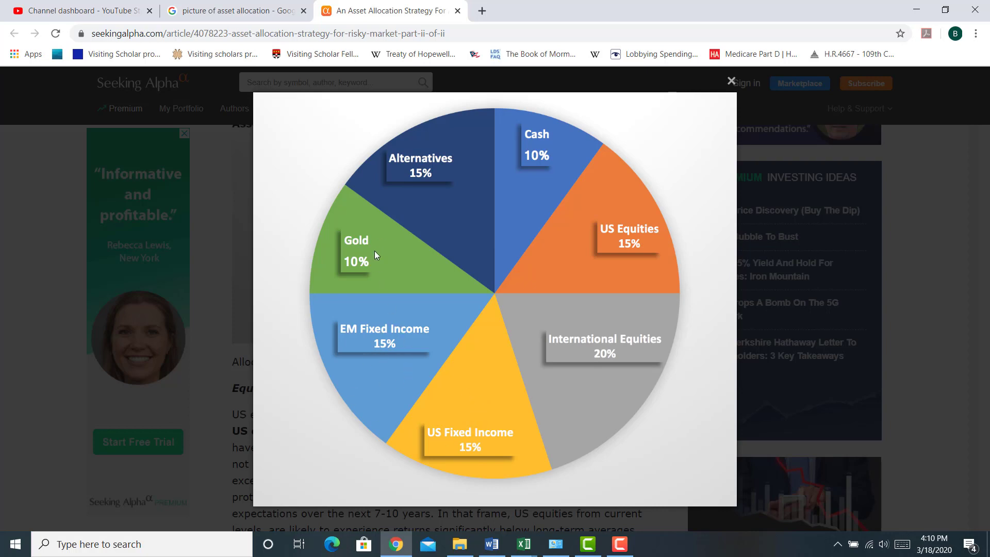
{"action": "mouse_move", "coordinate": [523, 245]}
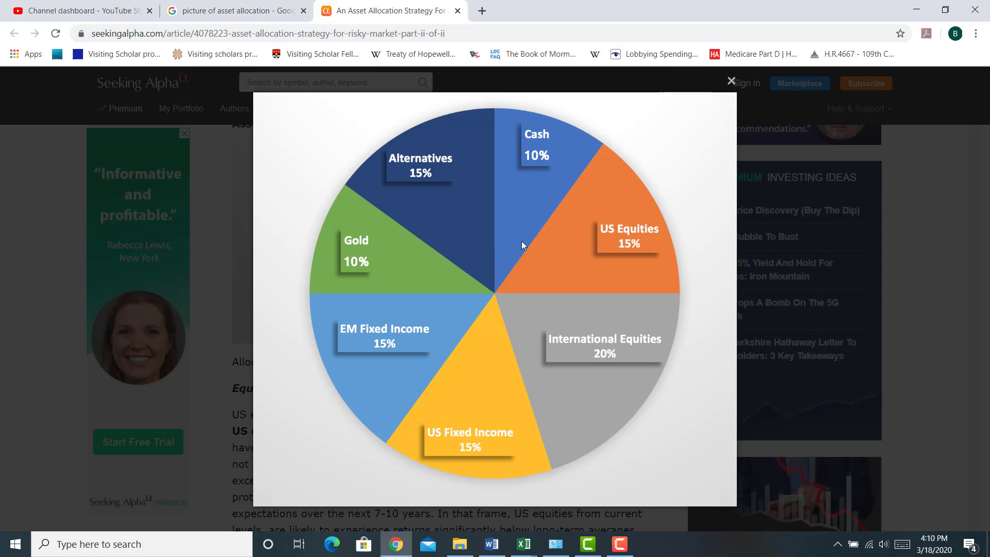
{"action": "mouse_move", "coordinate": [563, 272]}
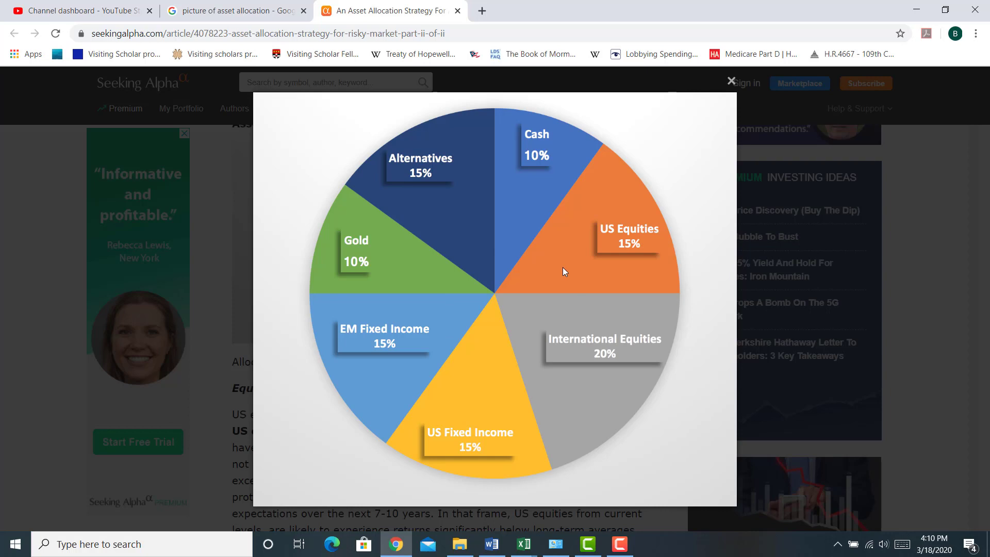
{"action": "mouse_move", "coordinate": [476, 214]}
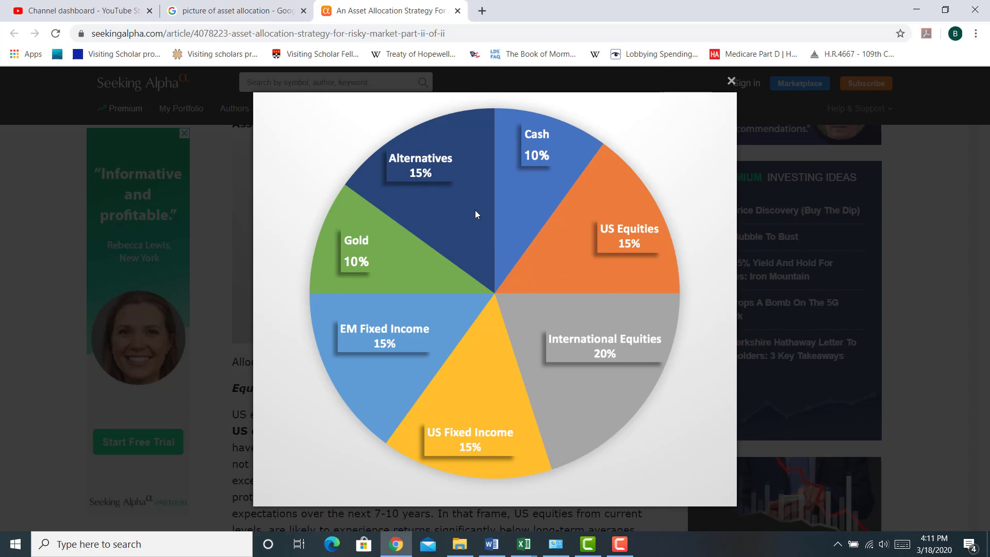
{"action": "mouse_move", "coordinate": [448, 255]}
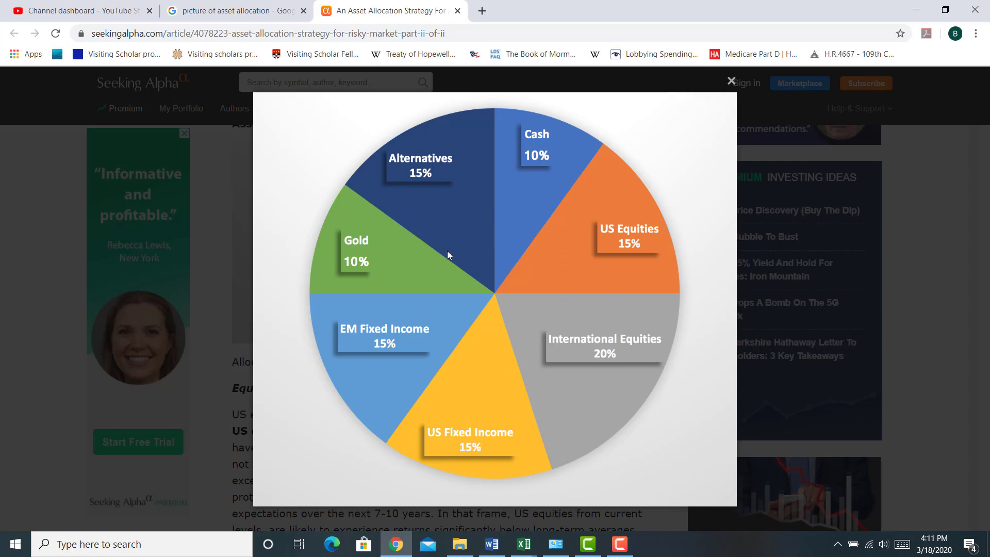
{"action": "mouse_move", "coordinate": [553, 310]}
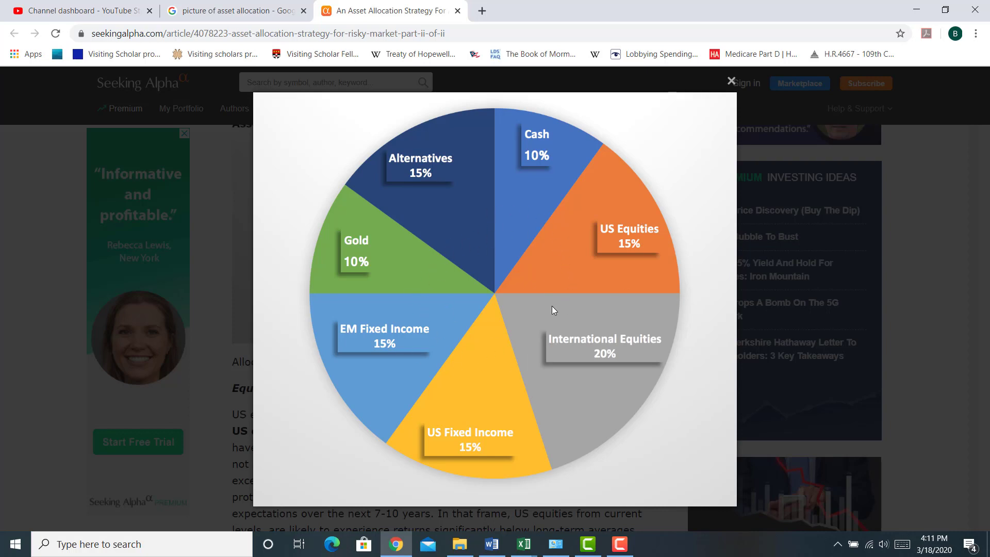